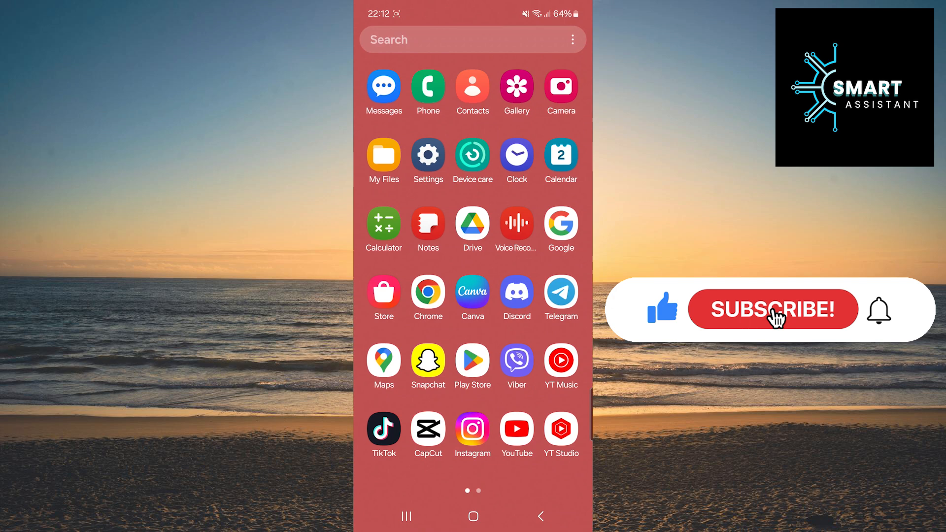
Step: Launch Messages and reach its Settings page via the more-options menu
click(772, 309)
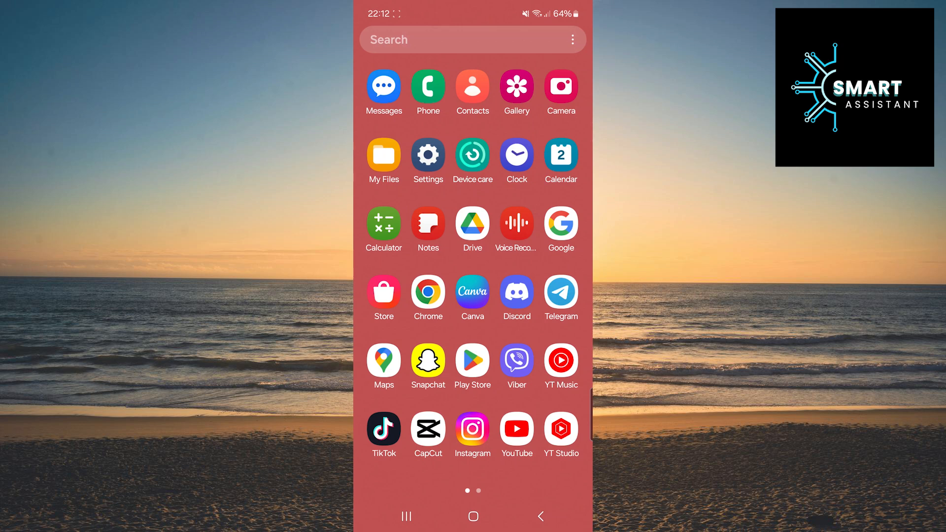
click(383, 84)
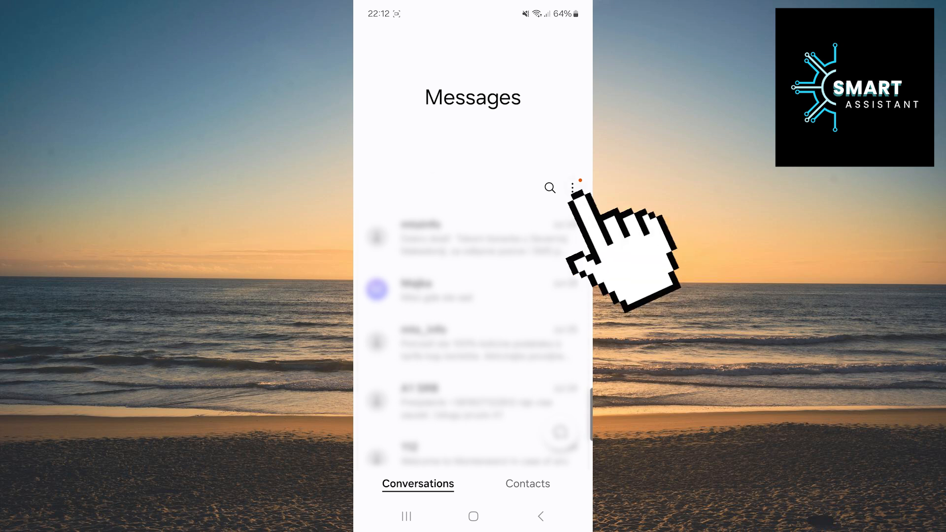
click(572, 188)
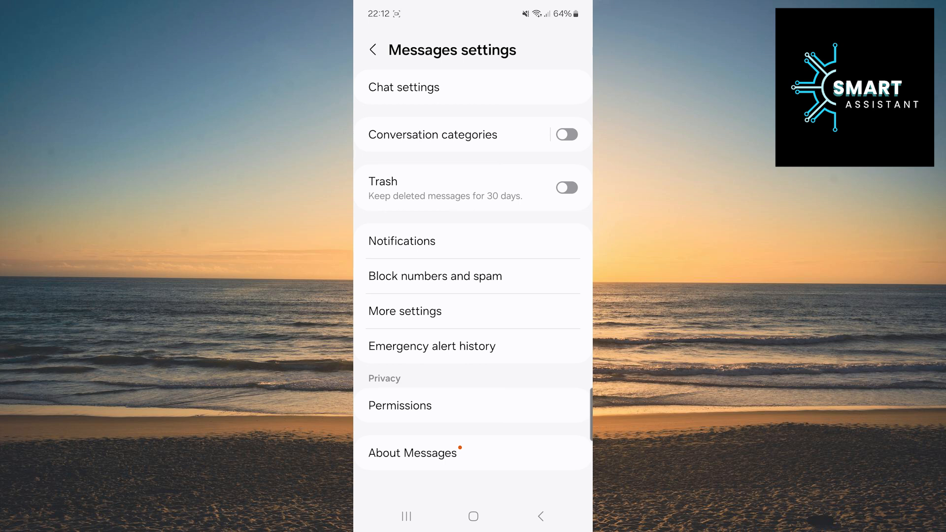
Step: From About Messages, start the Samsung Messages update download in the Galaxy Store
click(411, 453)
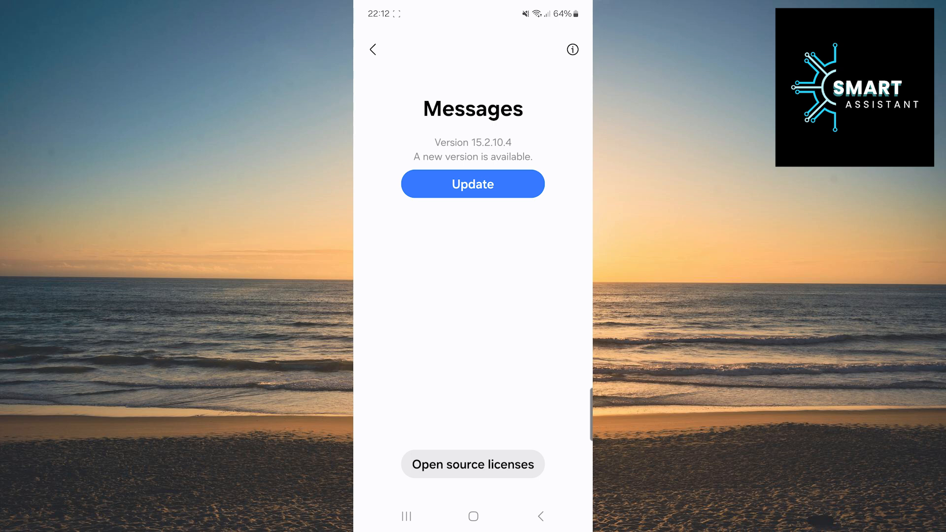
click(473, 183)
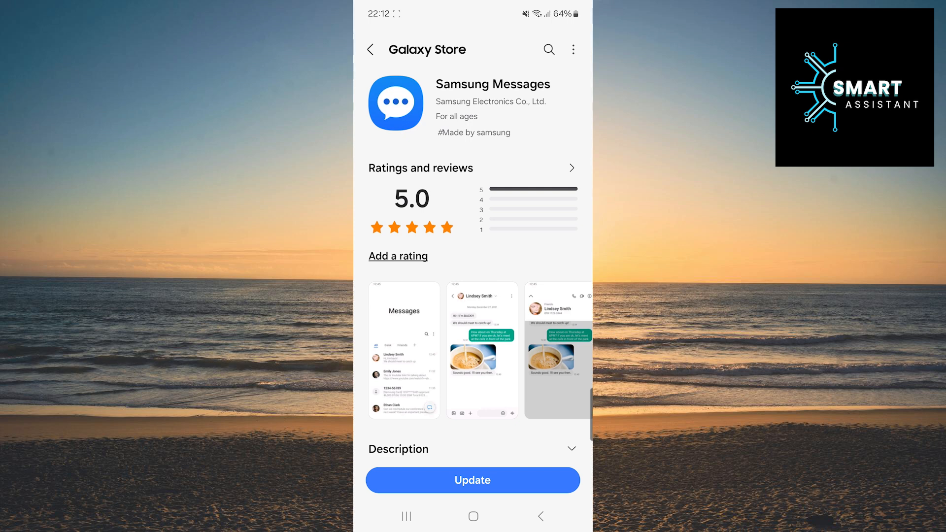
click(473, 480)
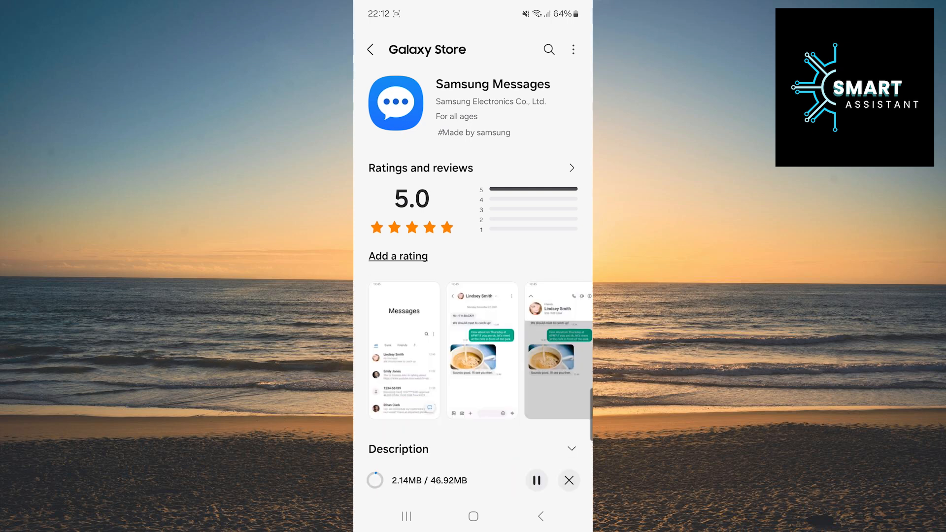